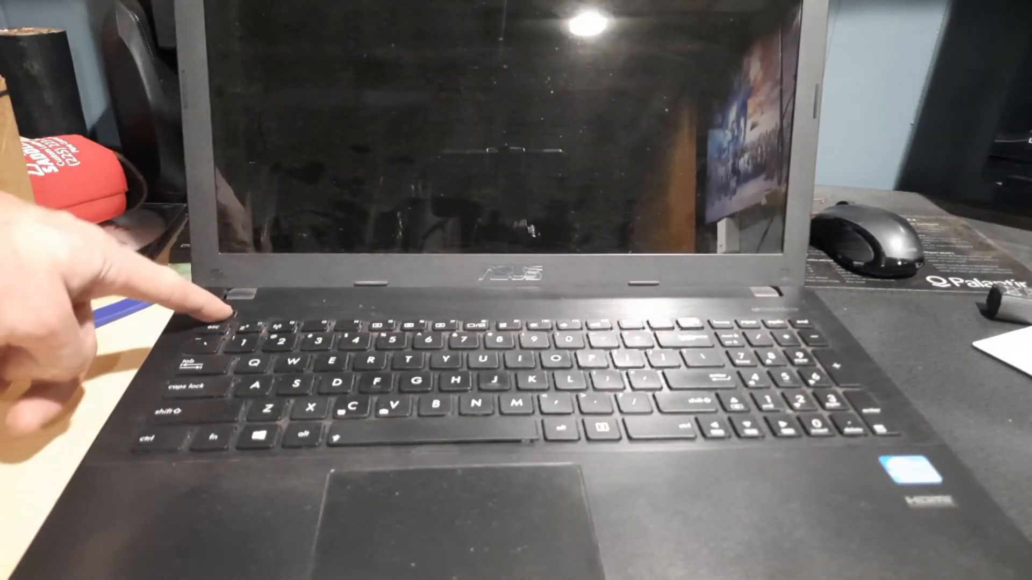
Power on the ASUS laptop so it boots to the ASUS splash screen with the Intel logo
left_click(230, 297)
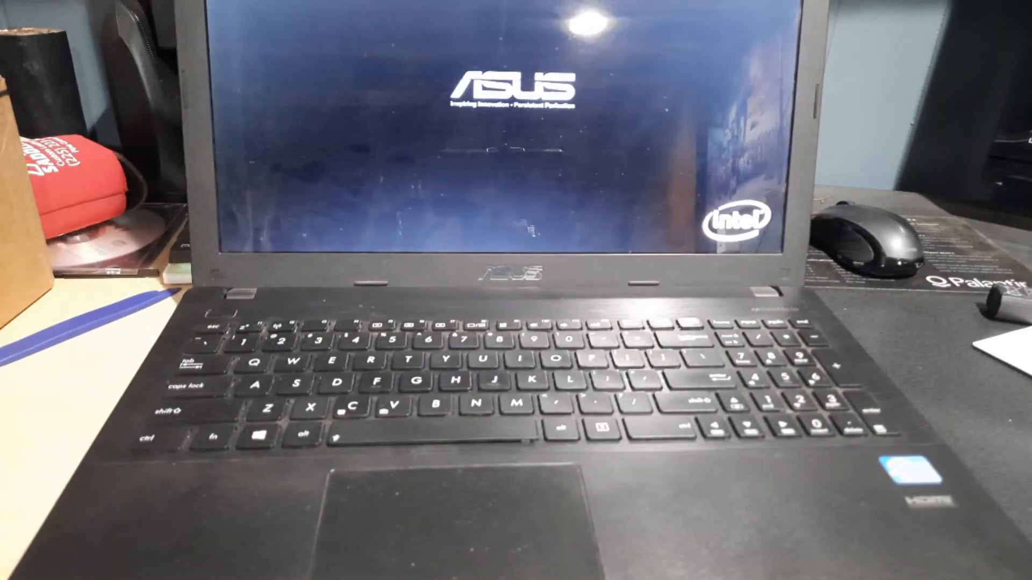